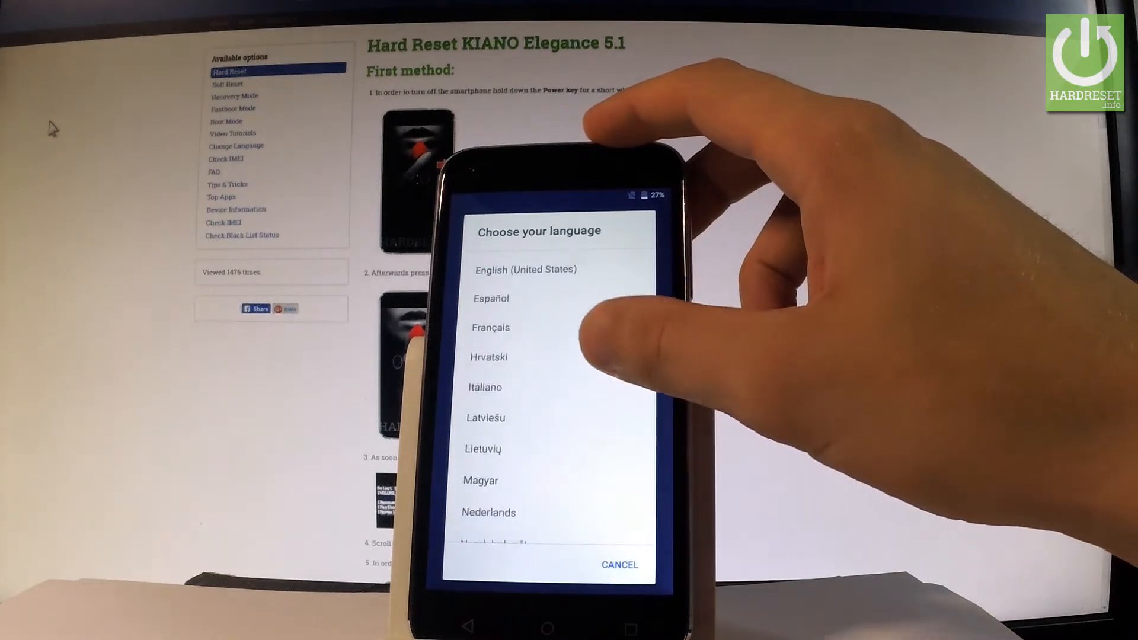
Choose English (United Kingdom) as the language and continue past the welcome screen.
scroll(up, 3)
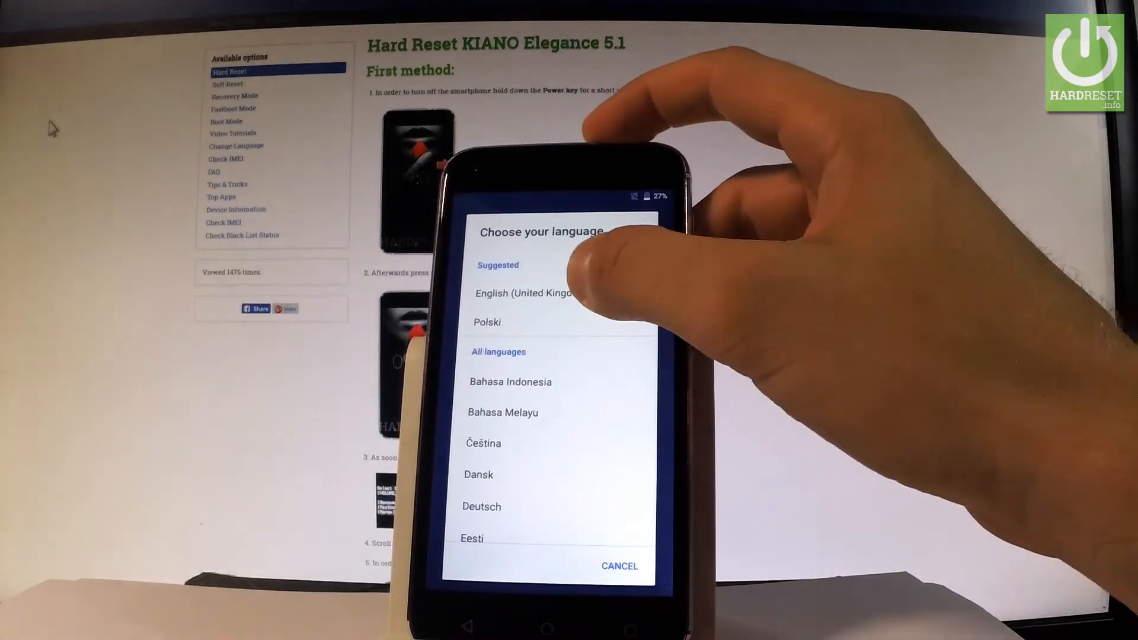
click(523, 293)
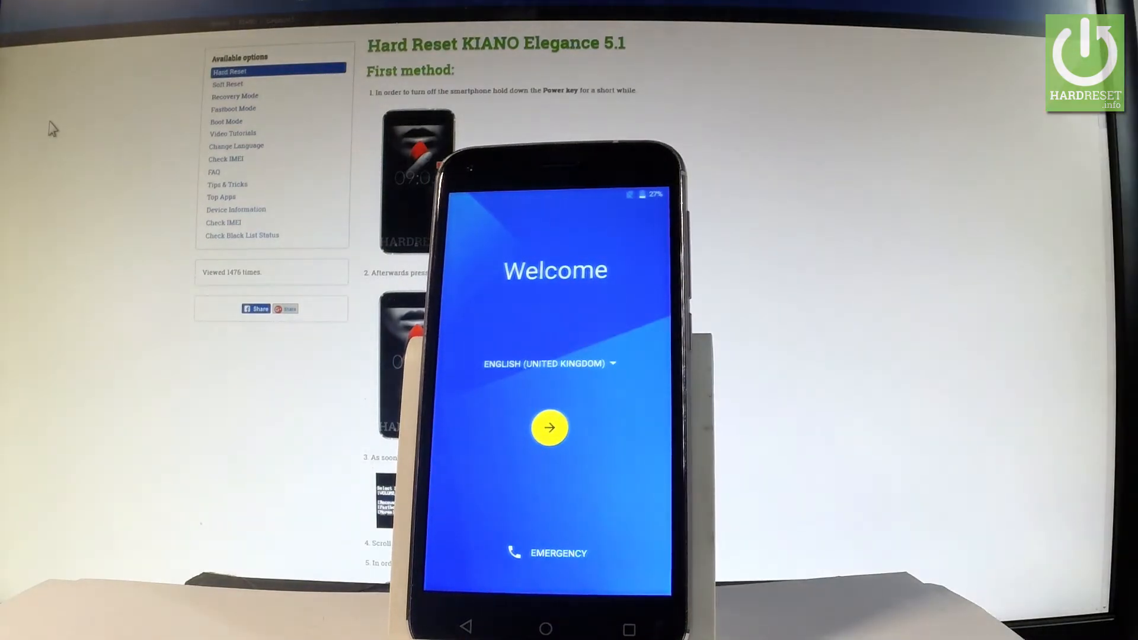
click(549, 428)
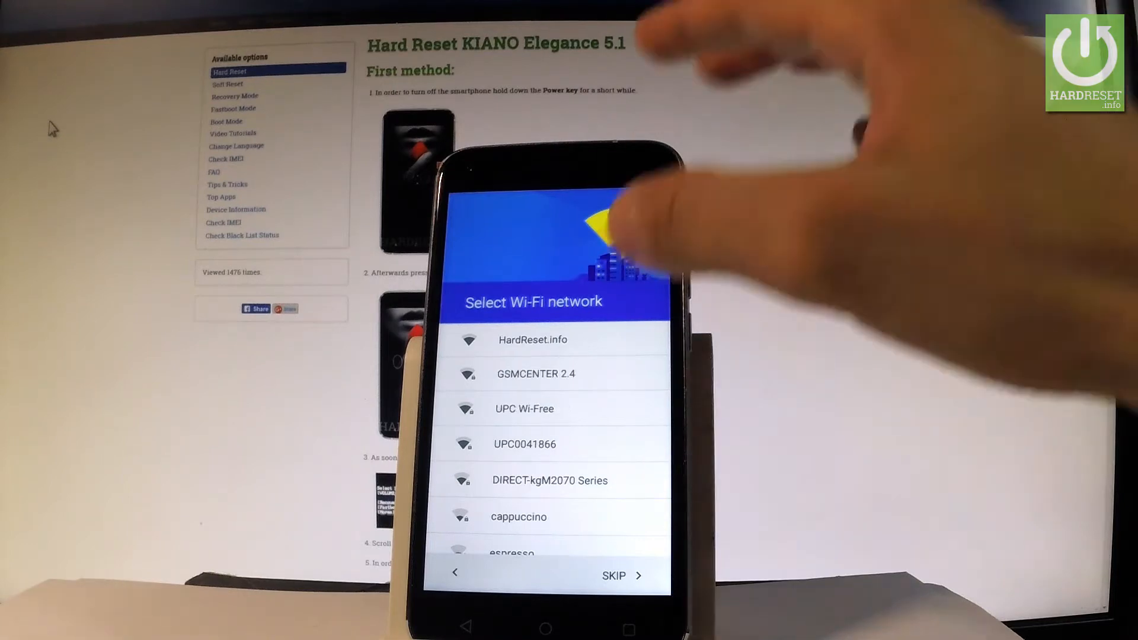
Select the HardReset.info Wi-Fi network to connect the phone.
click(533, 341)
text(hardrese)
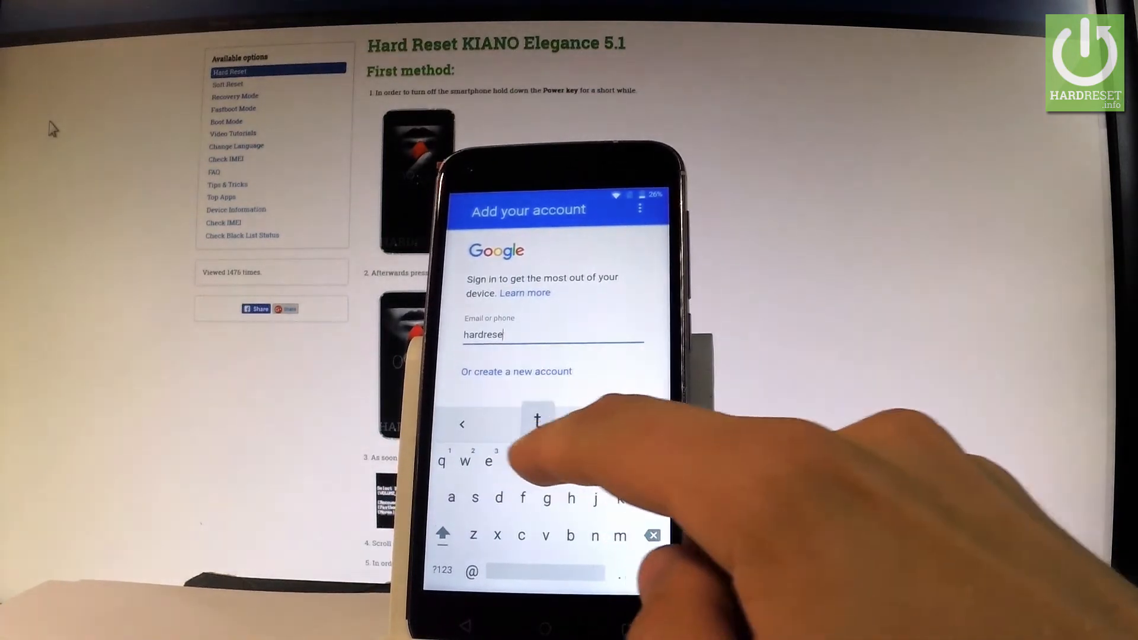
Continue typing the Google account email so it reads 'hardresetinf'.
text(tinf)
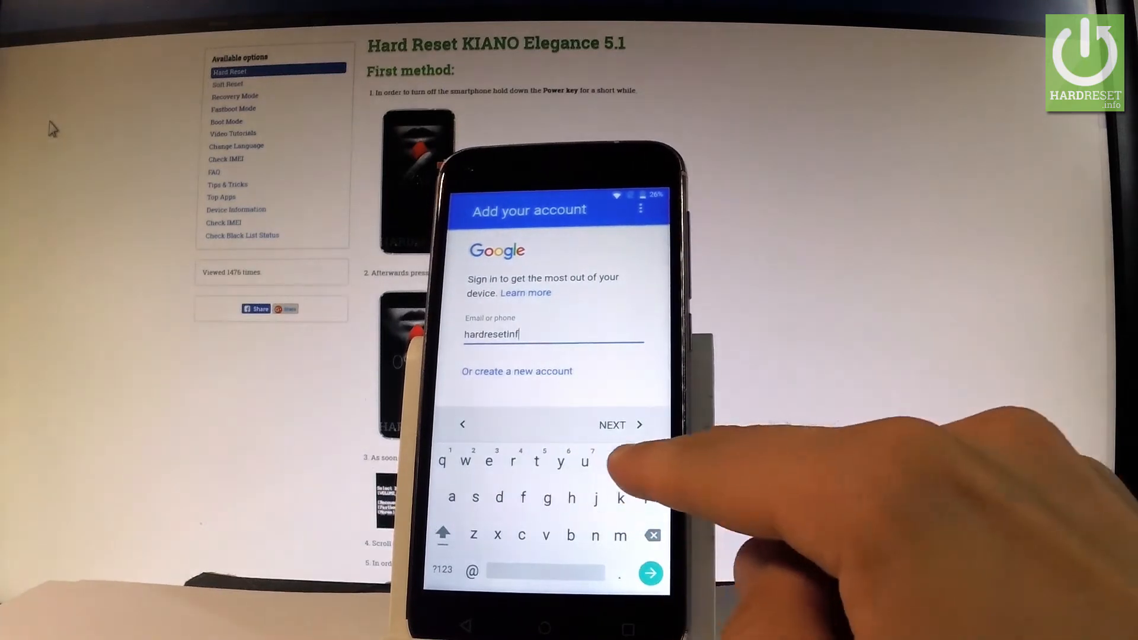